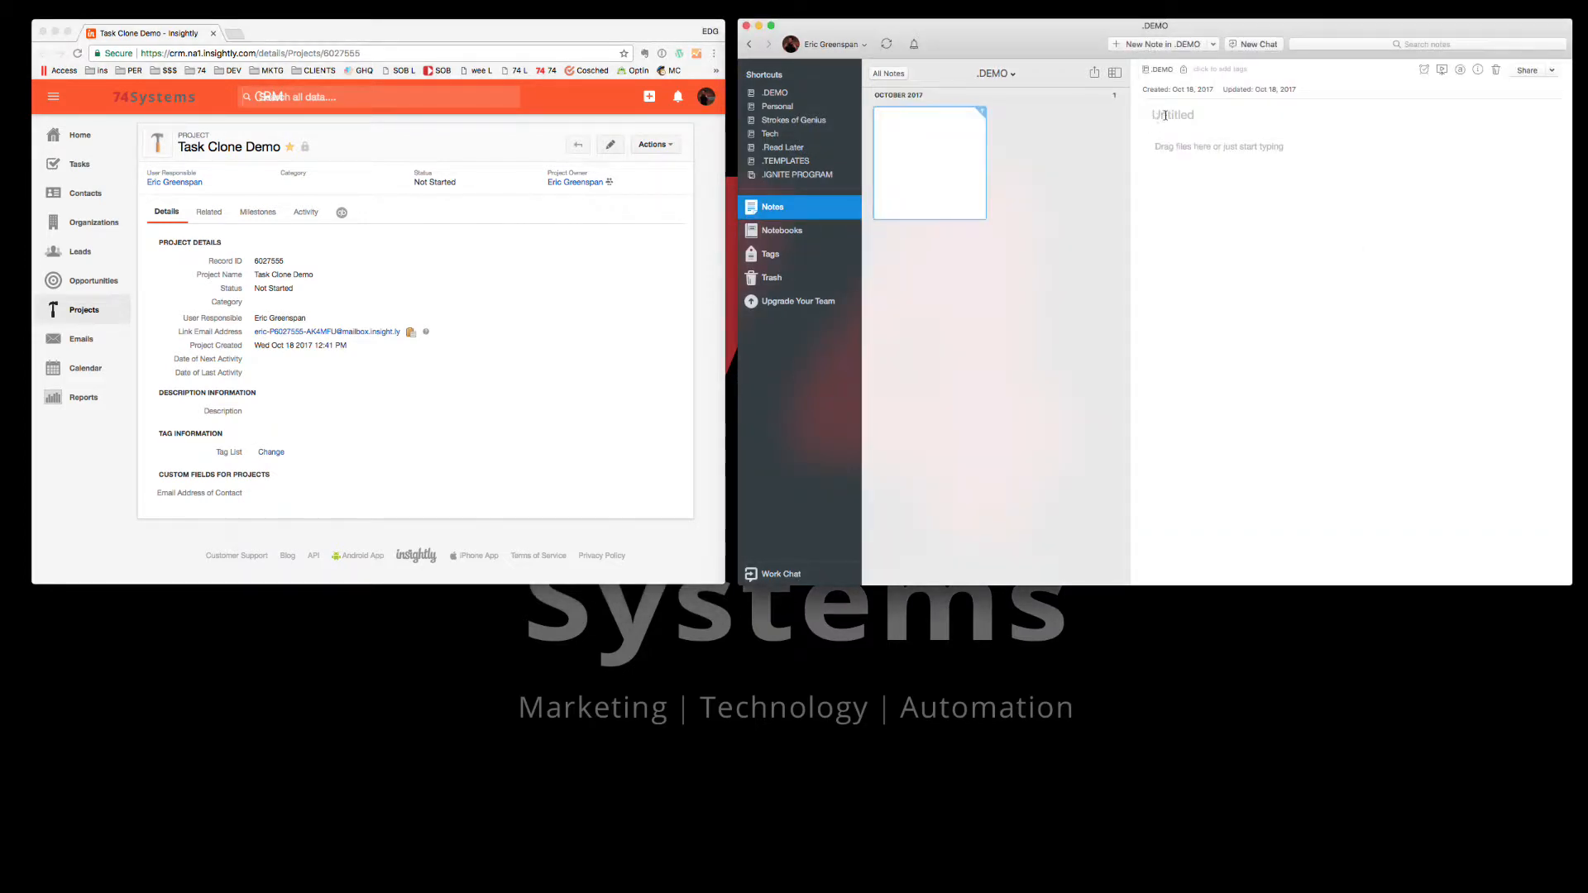
Title the new note 'Task Clone Demo' to match the Insightly project name
text(Task Clone Demo)
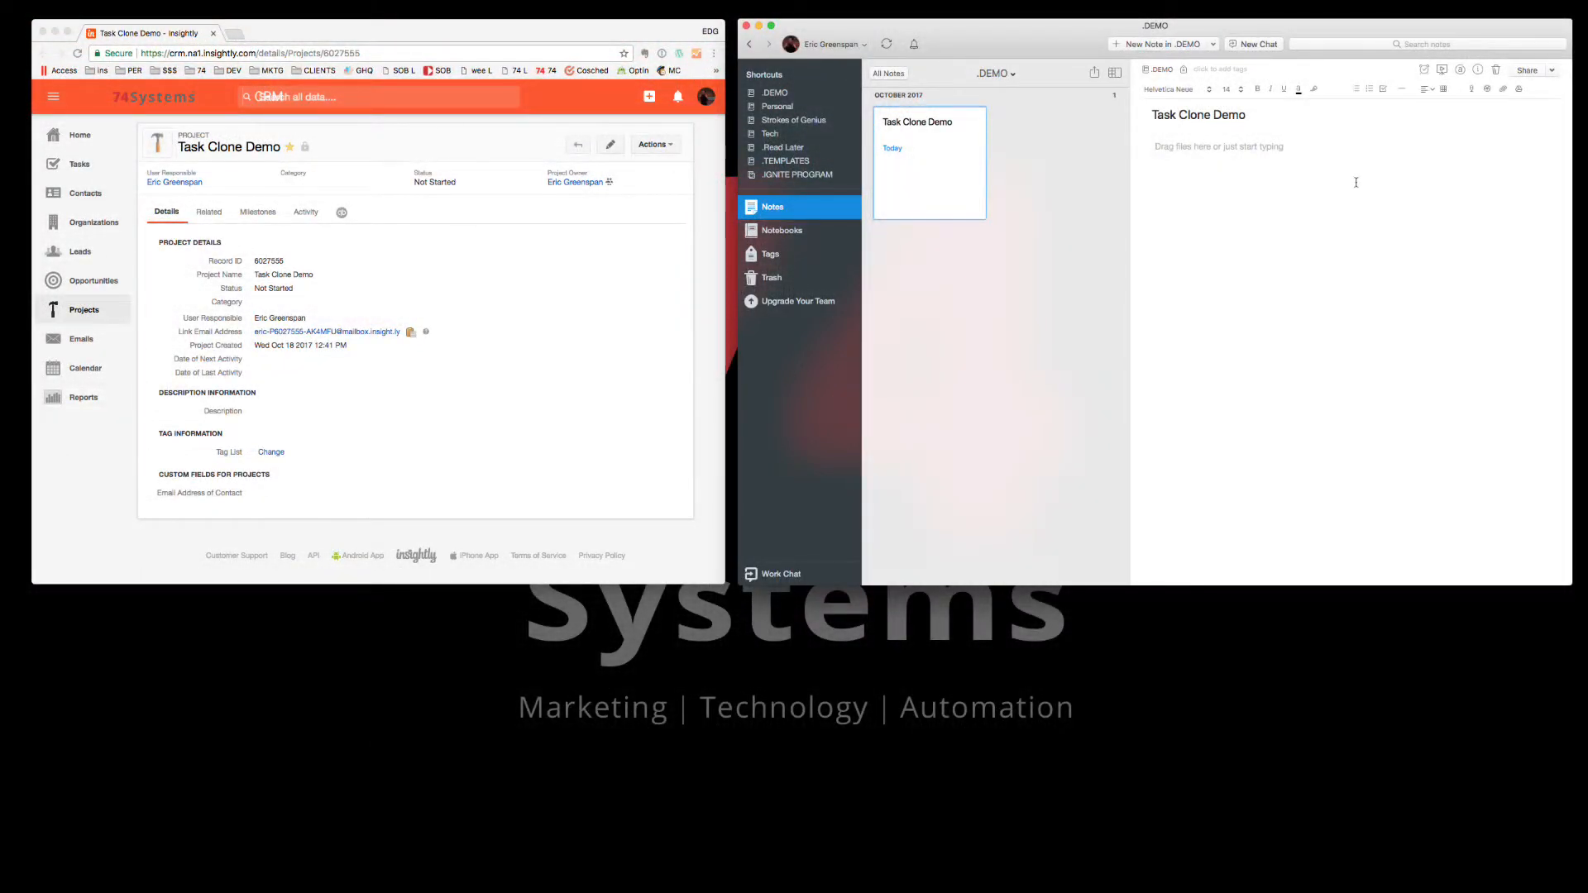
Add a Website heading with bulleted items 'Update the logo' and 'Check spelling'
text(Website)
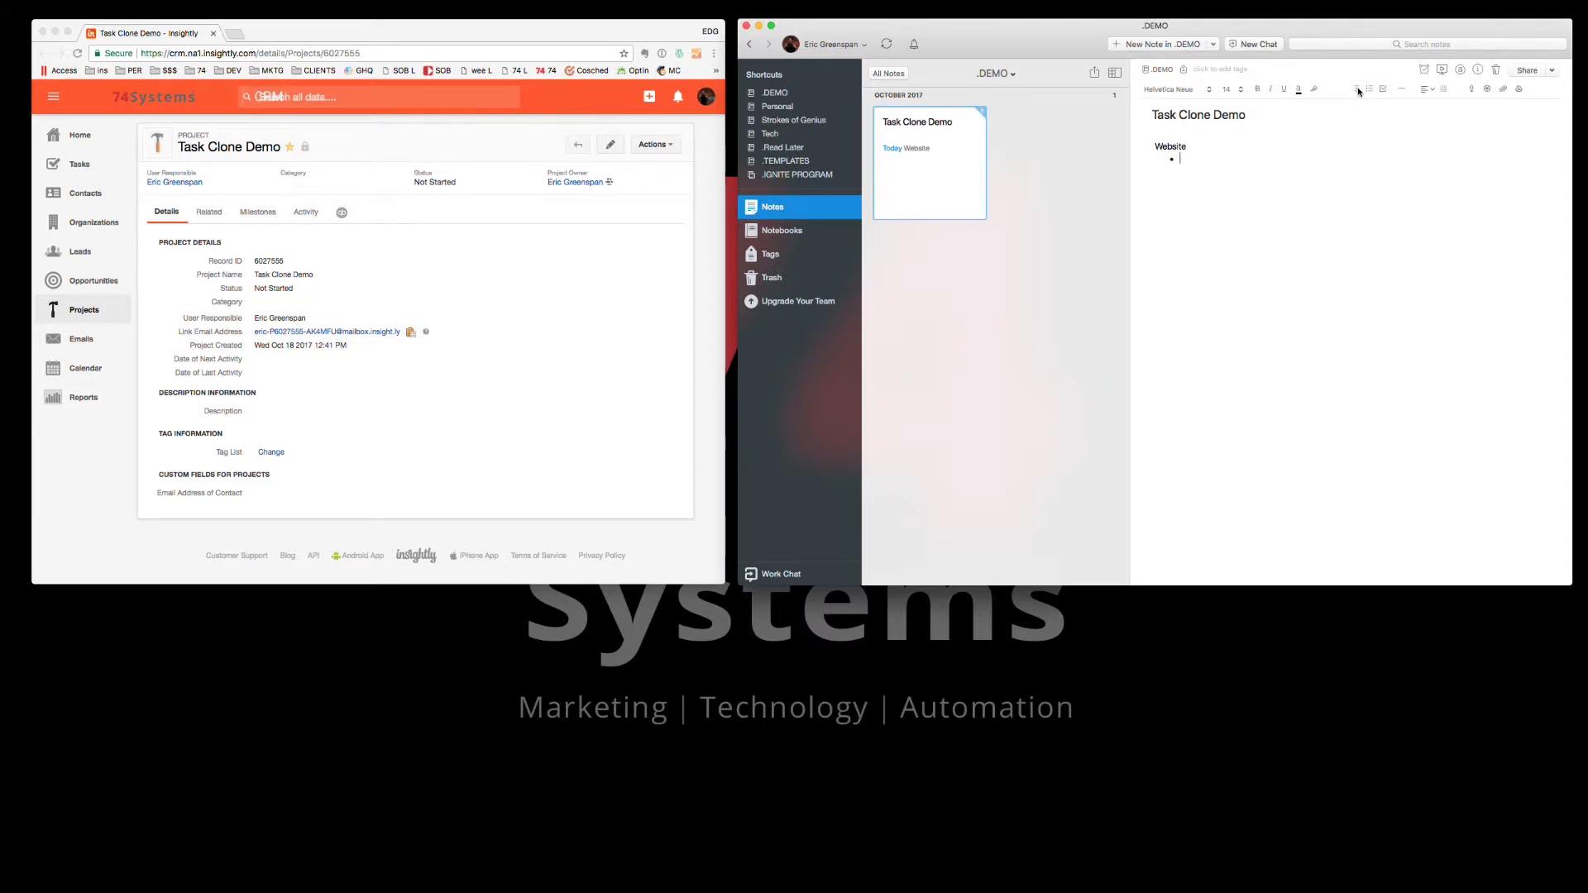
text(Update te)
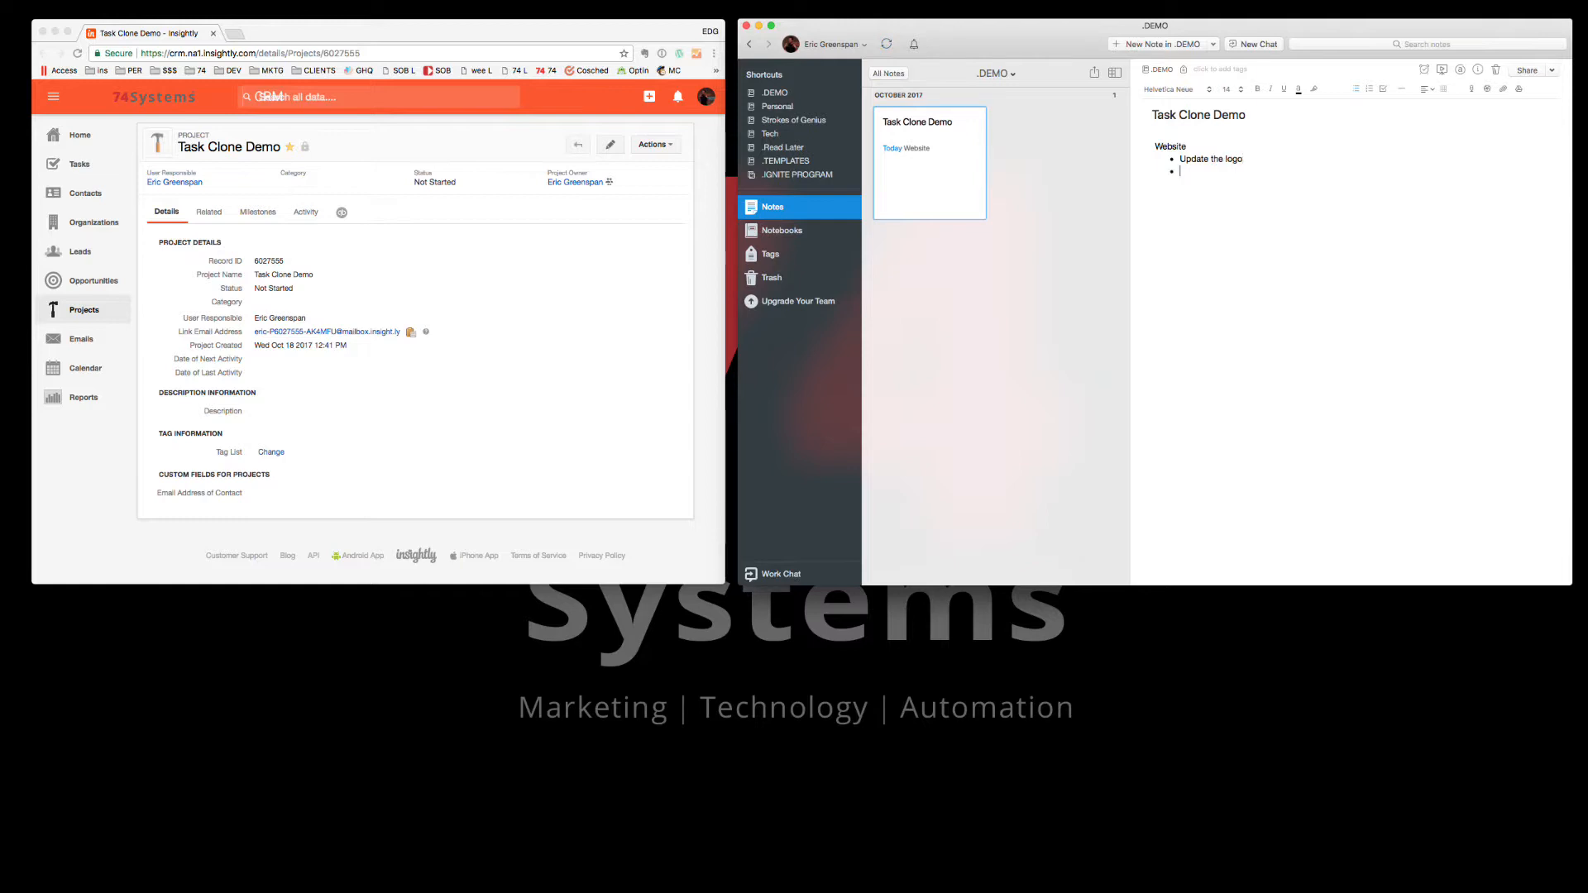
text(Check spelling)
text(Refresh some images)
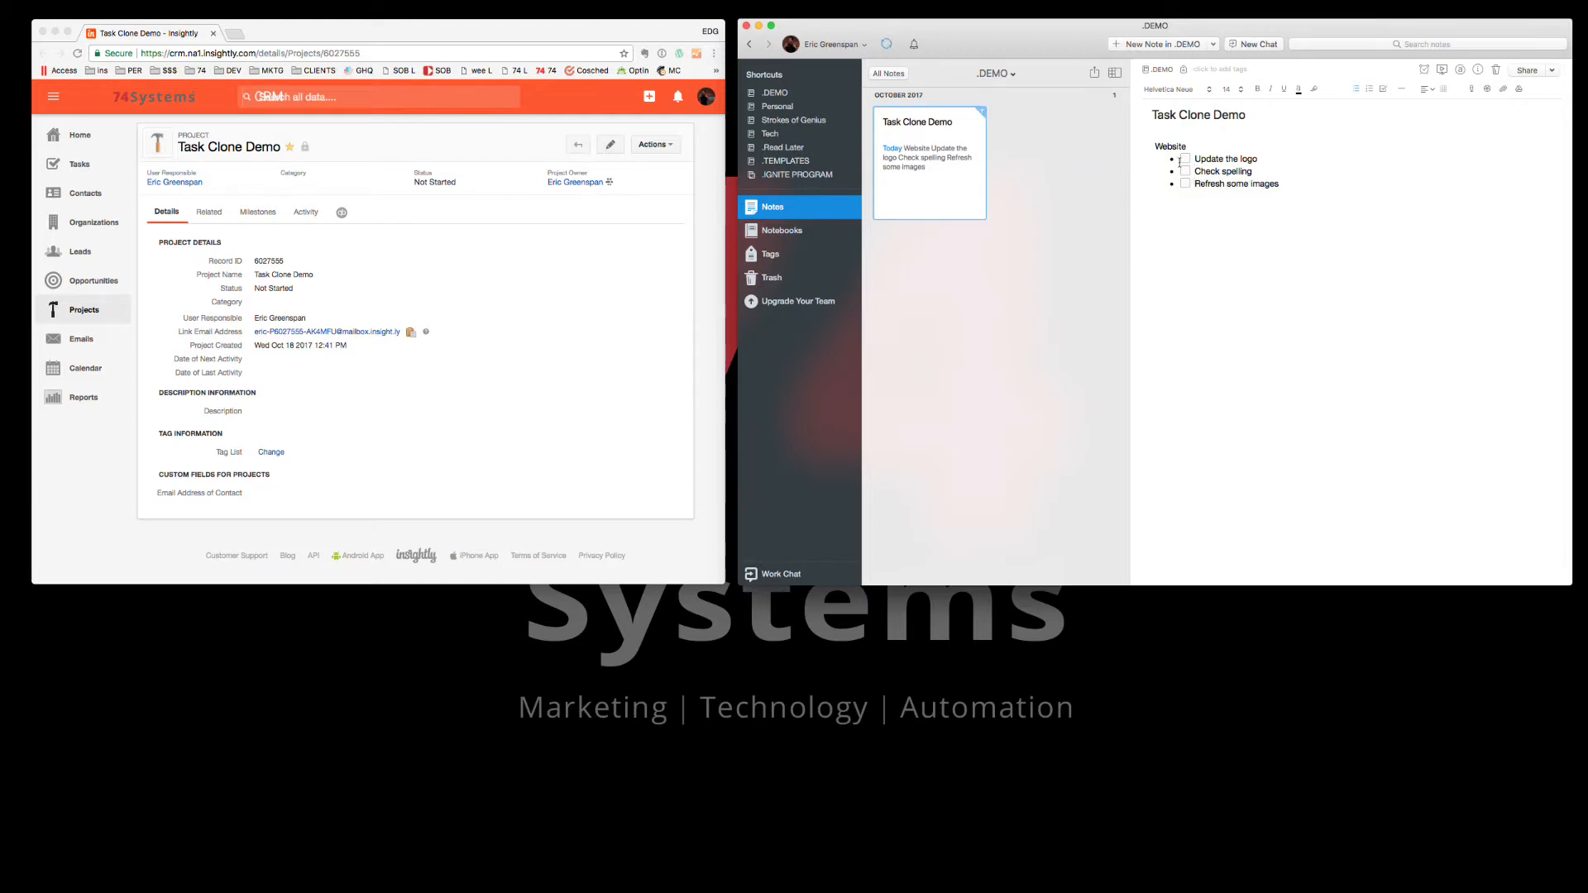
Select text in the note to convert the bullets into checklist items
drag(1219, 170, 1278, 184)
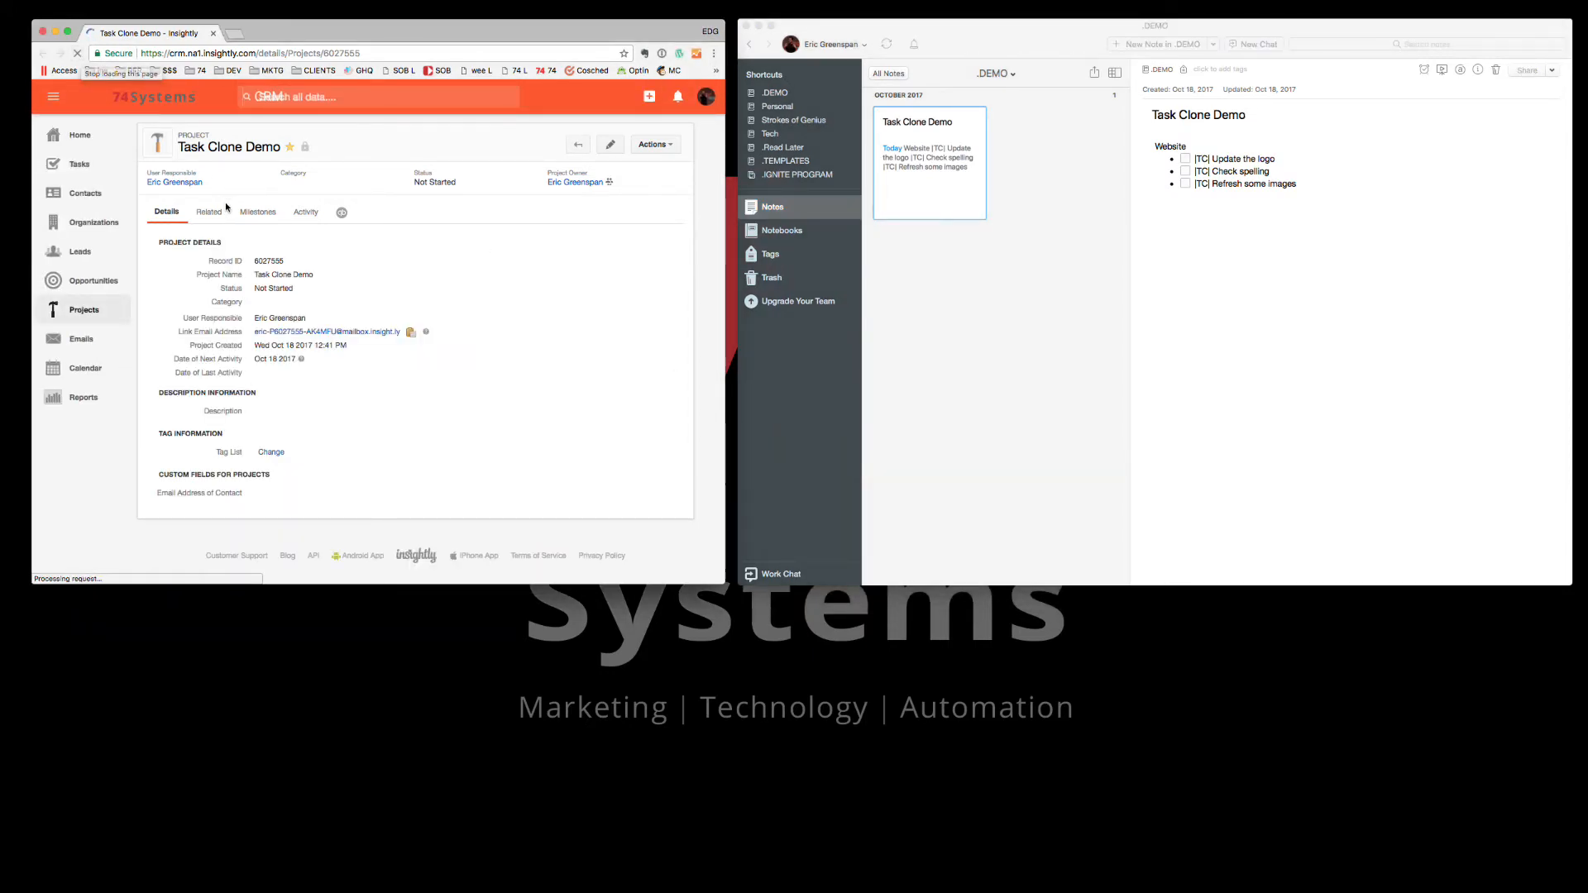
Show the project's Activity list with the three tasks synced from the checklist
click(304, 212)
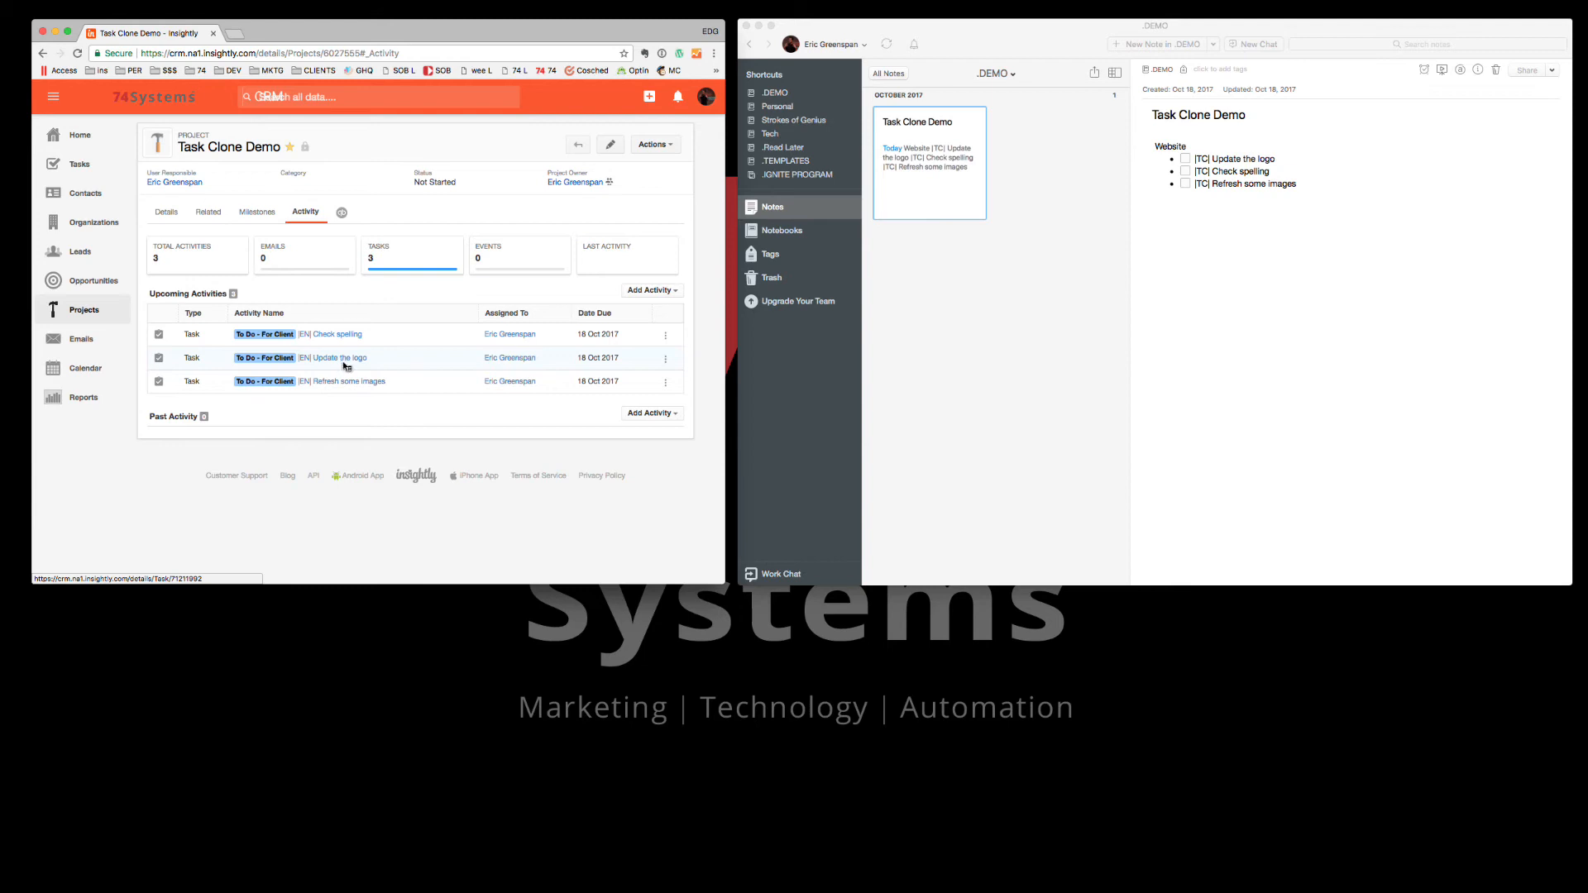
mouse_move(349, 387)
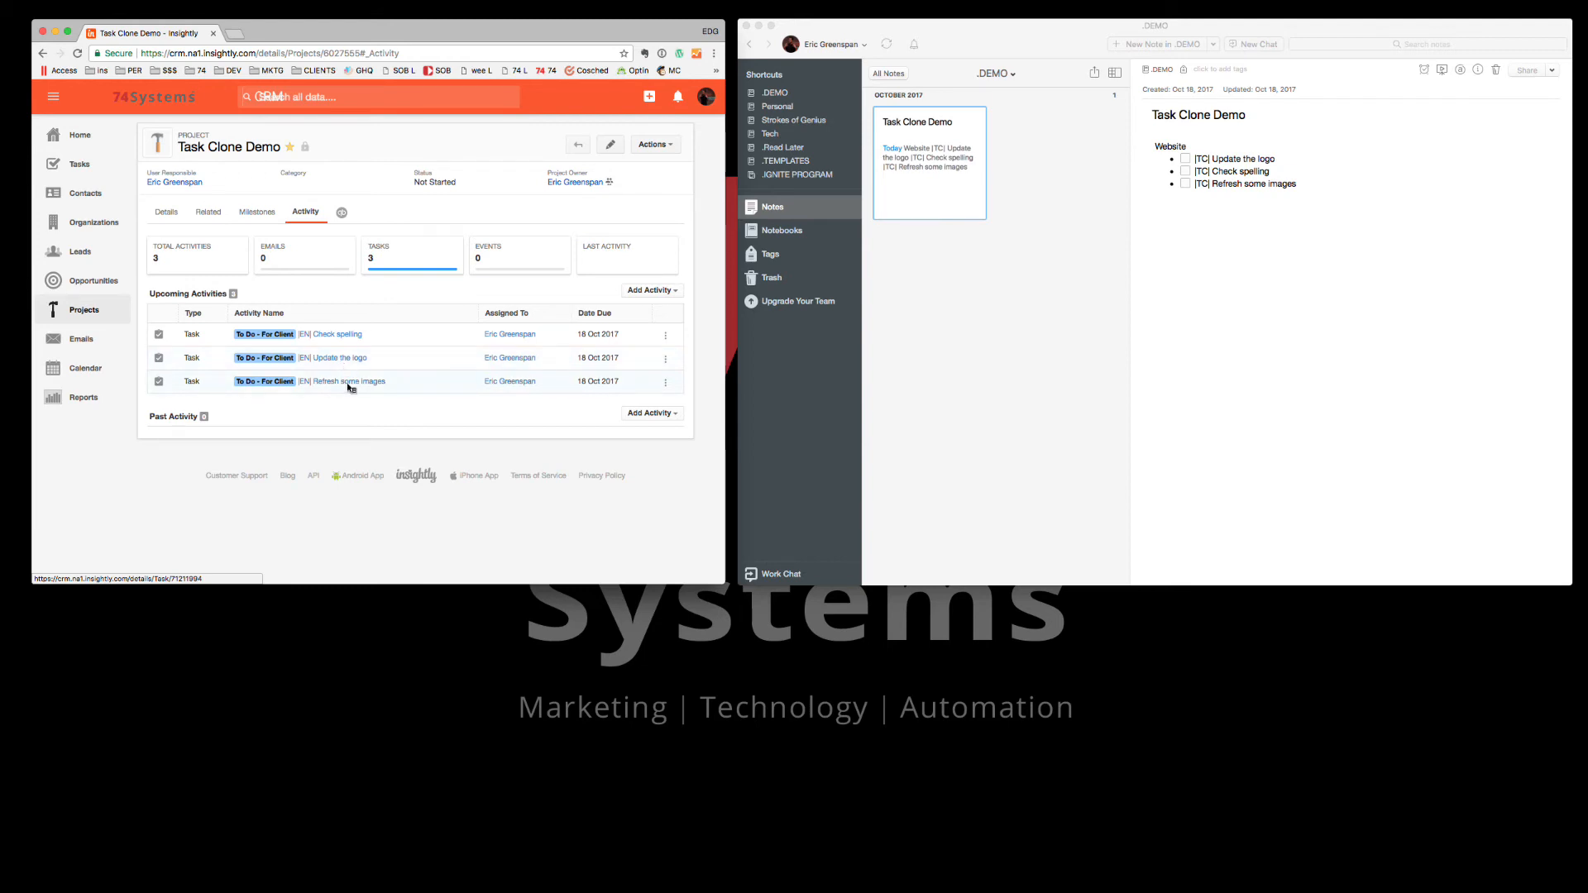